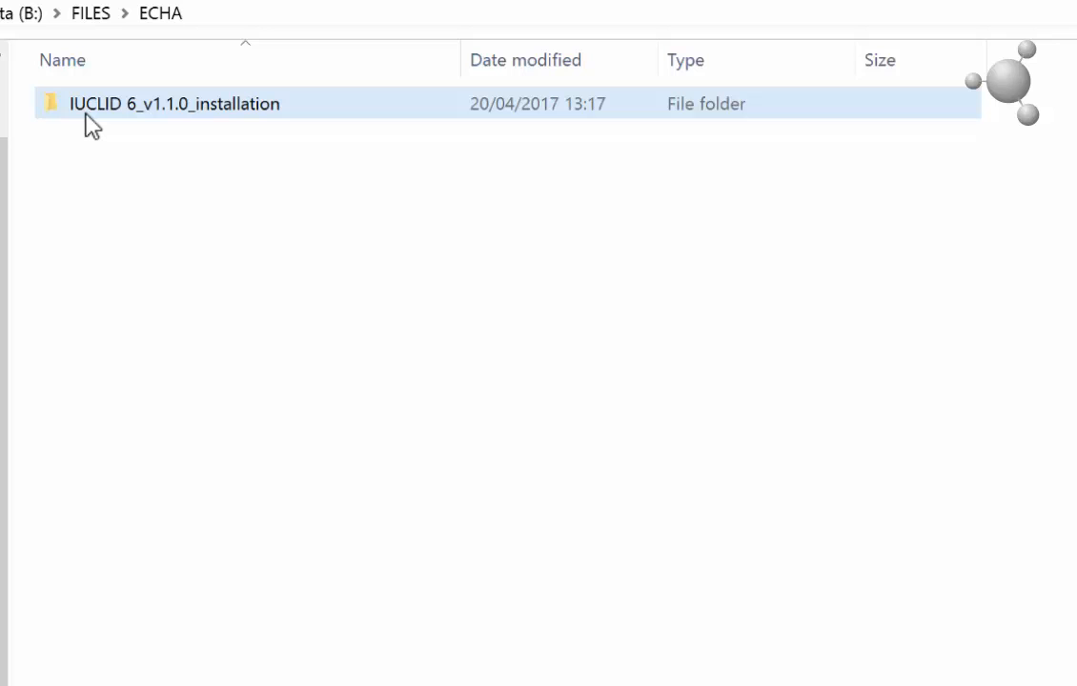
Step: Enter the IUCLID 6_v1.1.0_installation folder and select iuclid6-backup-restore.exe
double_click(174, 103)
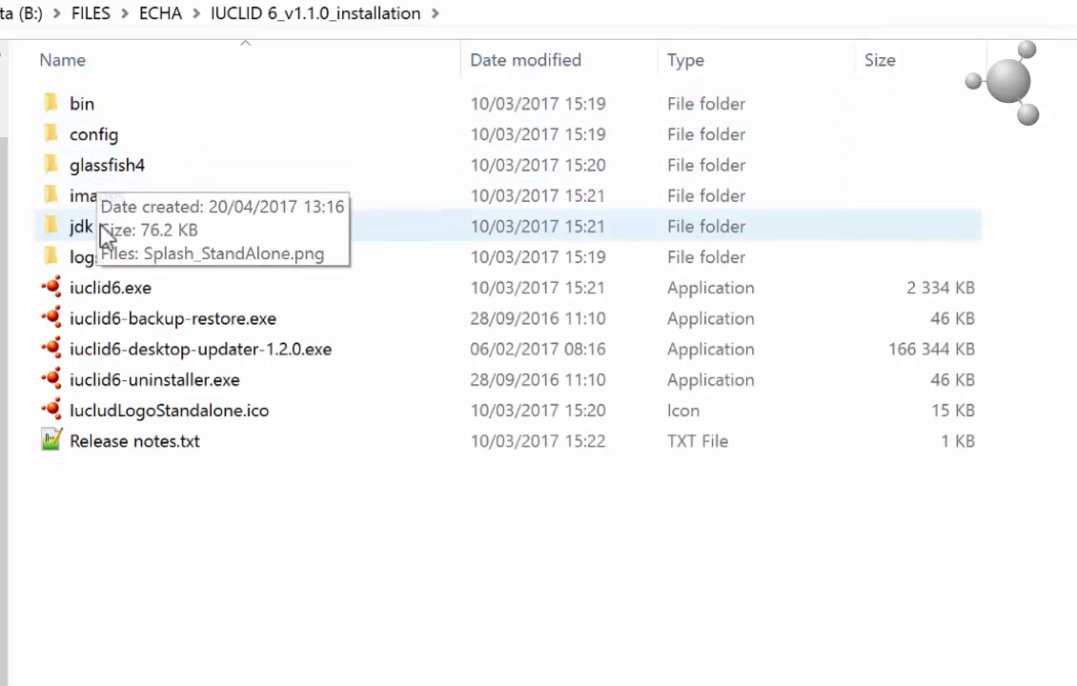
left_click(173, 318)
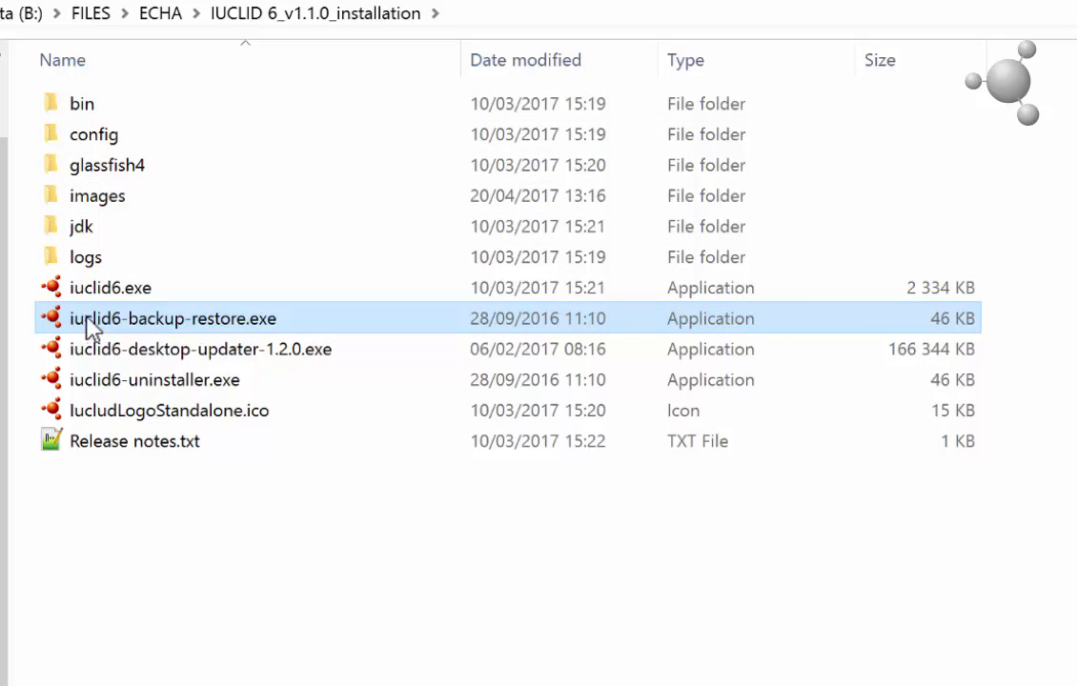
mouse_move(92, 324)
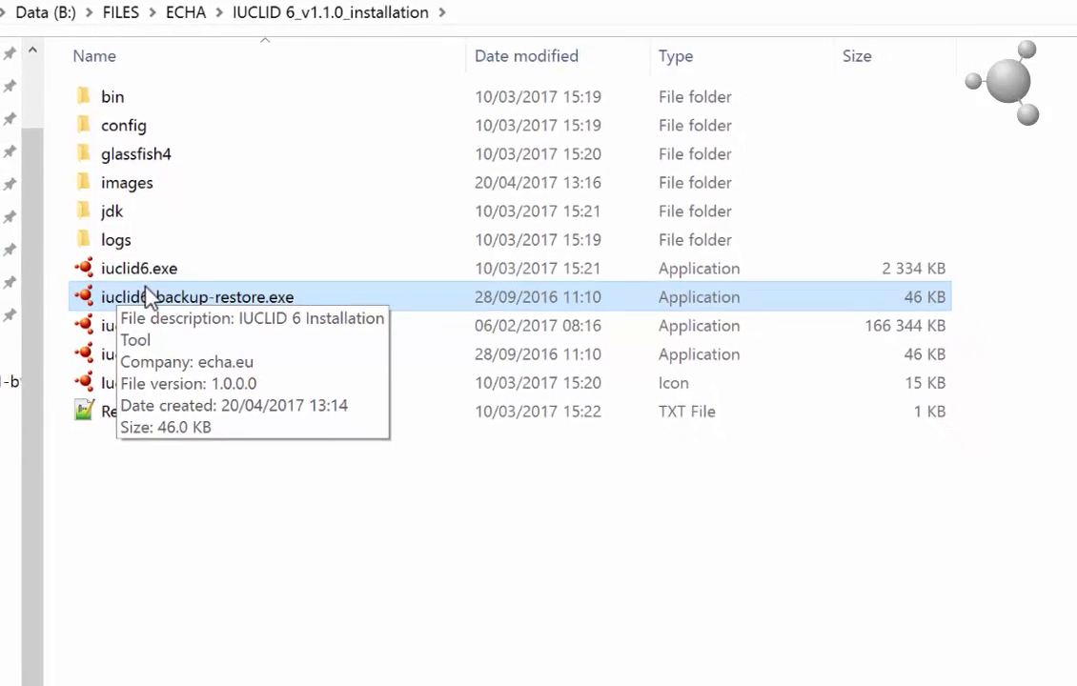
Step: Launch iuclid6-backup-restore.exe so the back-up tool shows its Back-up tab
double_click(198, 297)
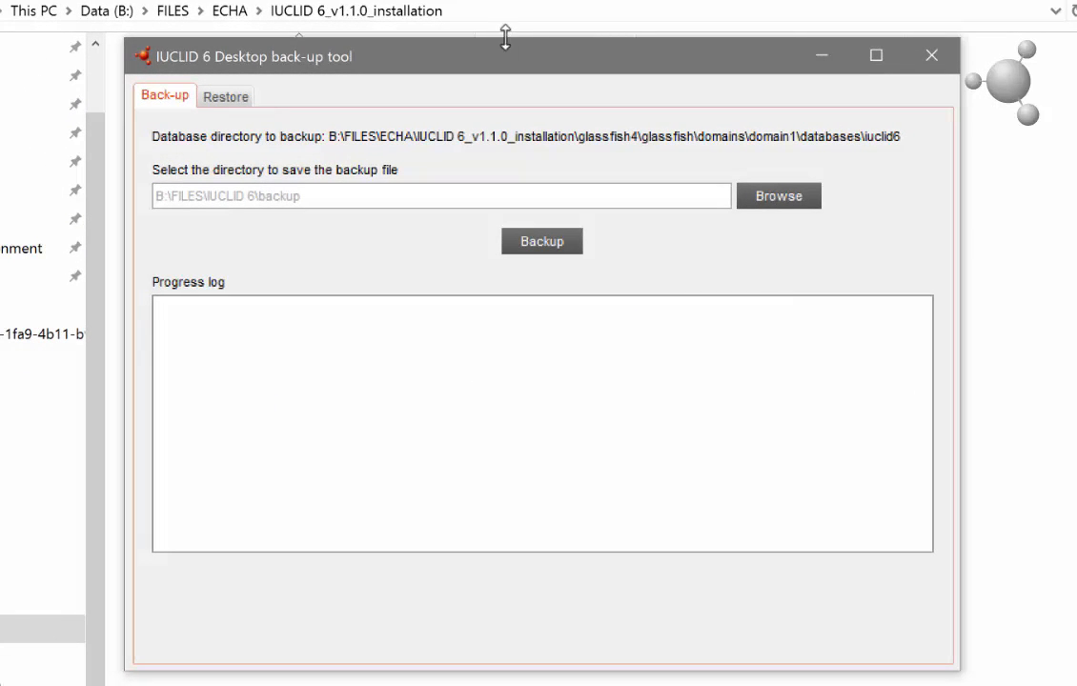
mouse_move(547, 65)
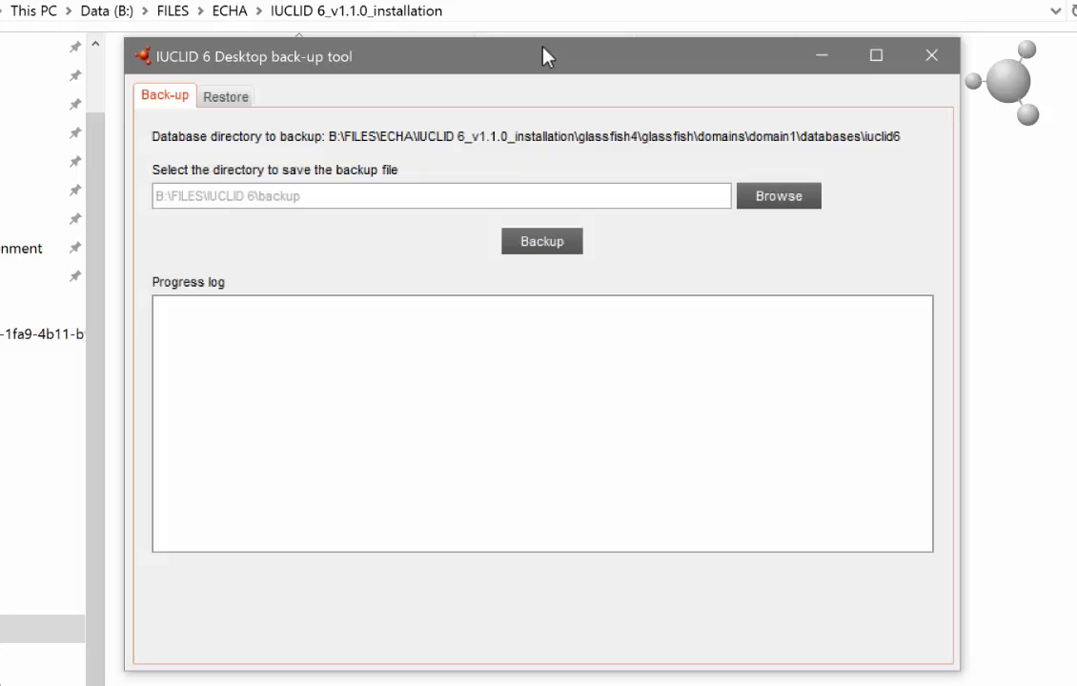
mouse_move(562, 105)
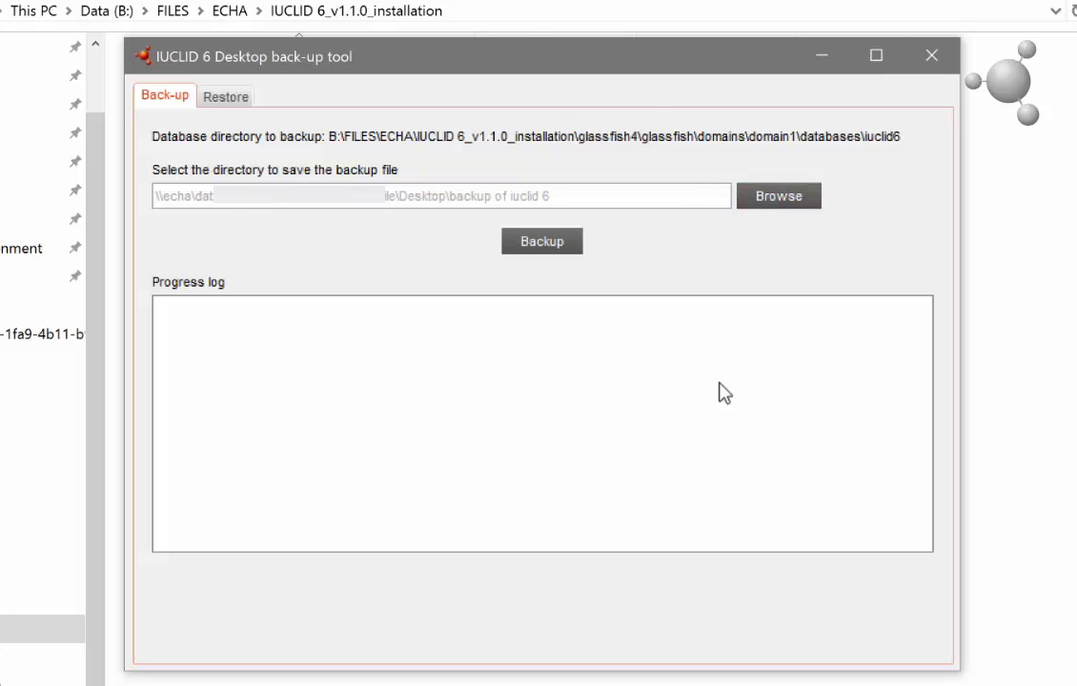
mouse_move(591, 255)
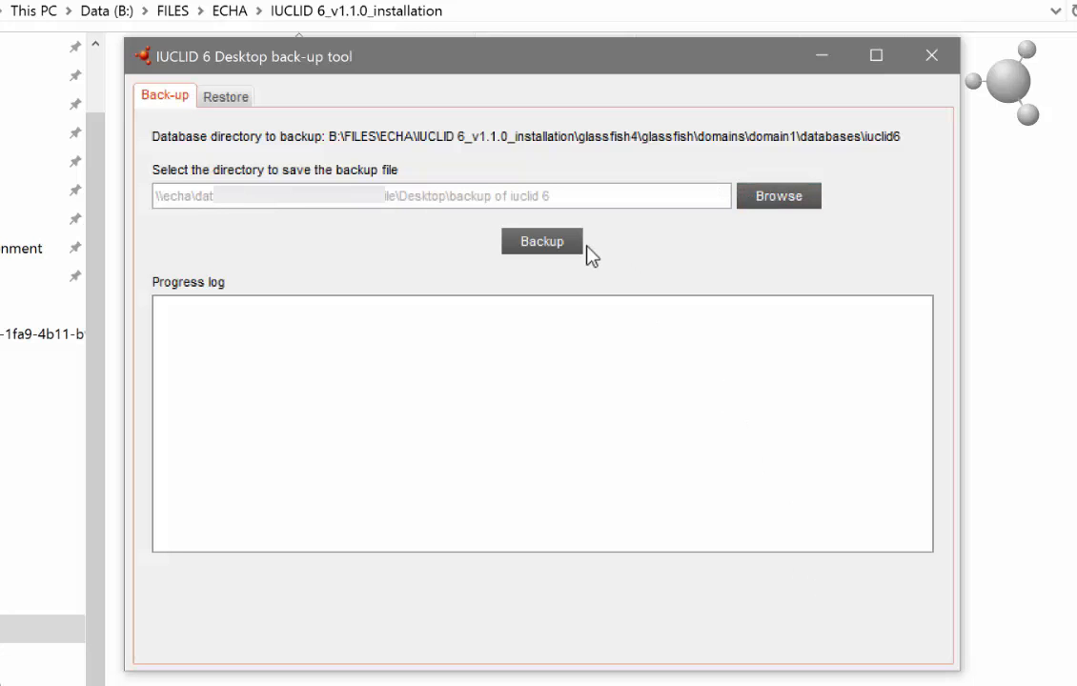
Step: Run the database backup until it completes successfully, then close the tool
left_click(541, 240)
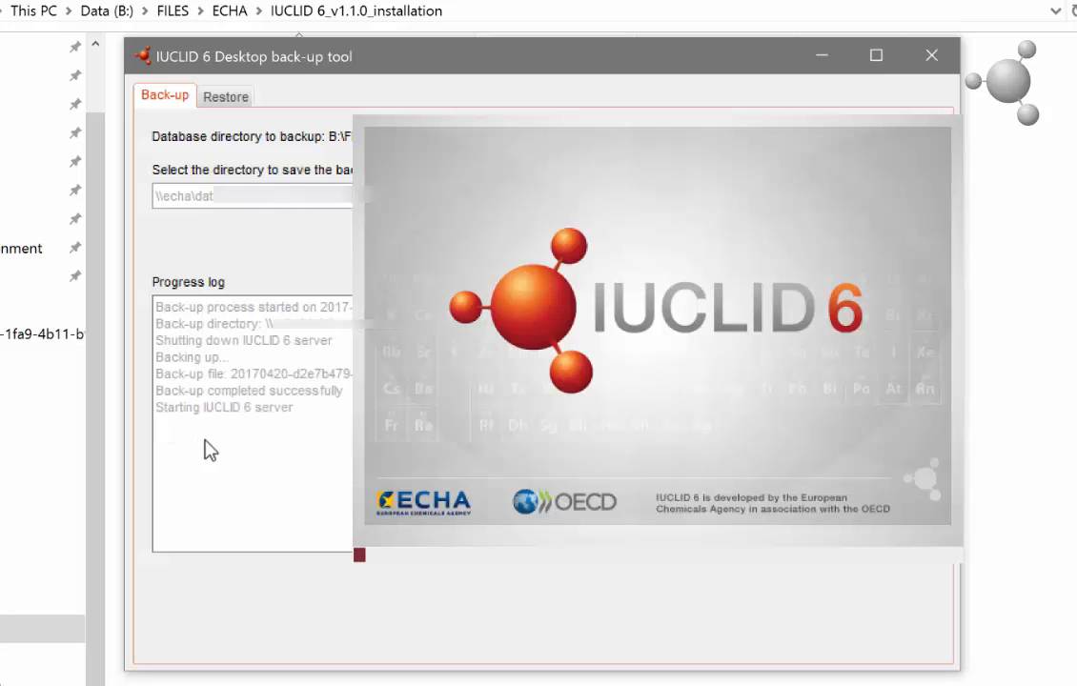
mouse_move(343, 478)
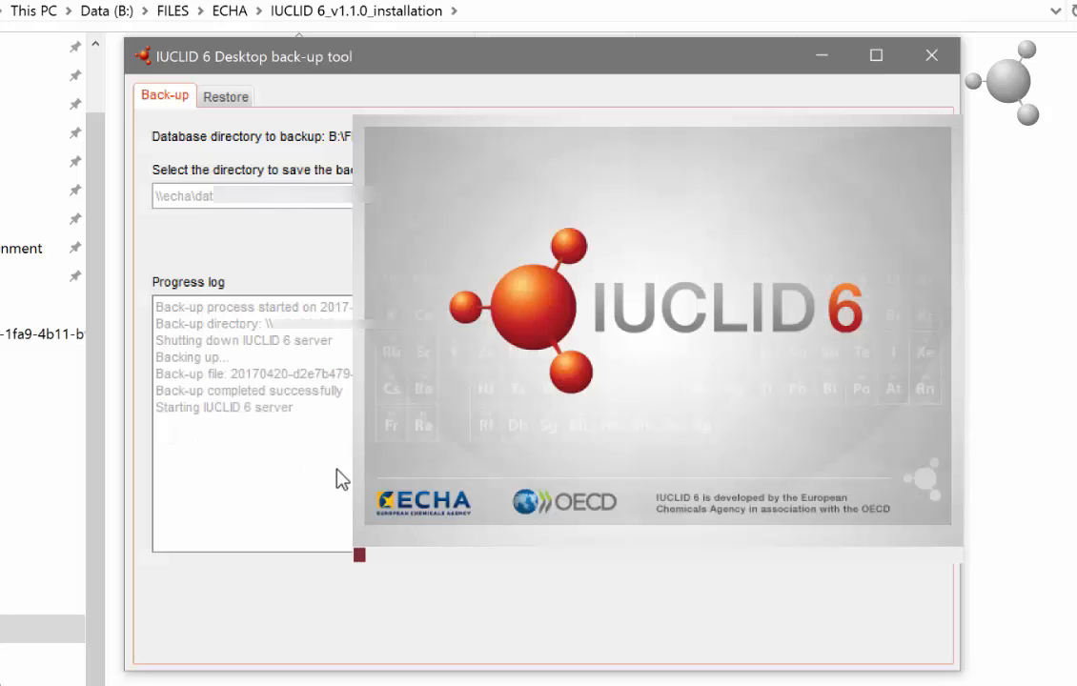
mouse_move(370, 480)
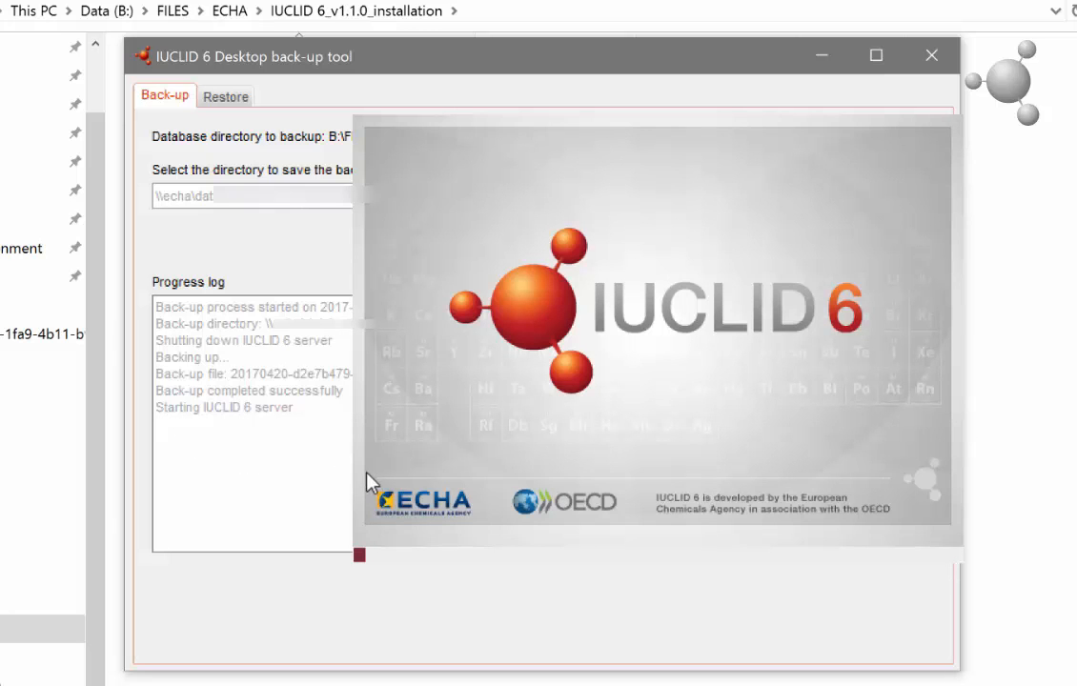
mouse_move(355, 454)
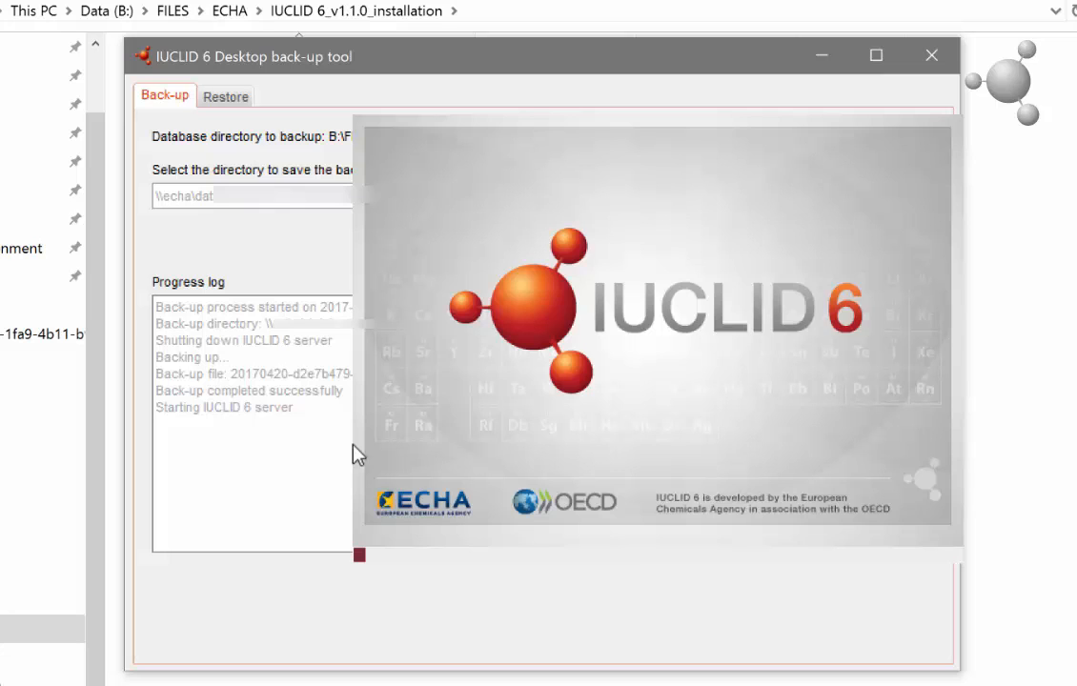
mouse_move(369, 438)
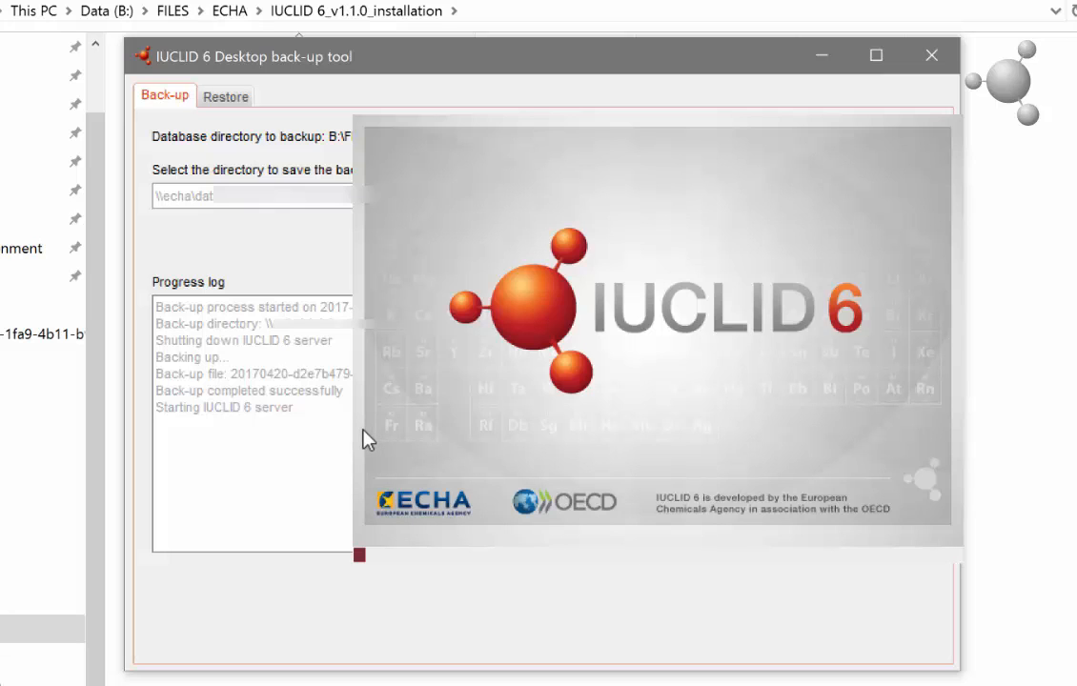
left_click(930, 54)
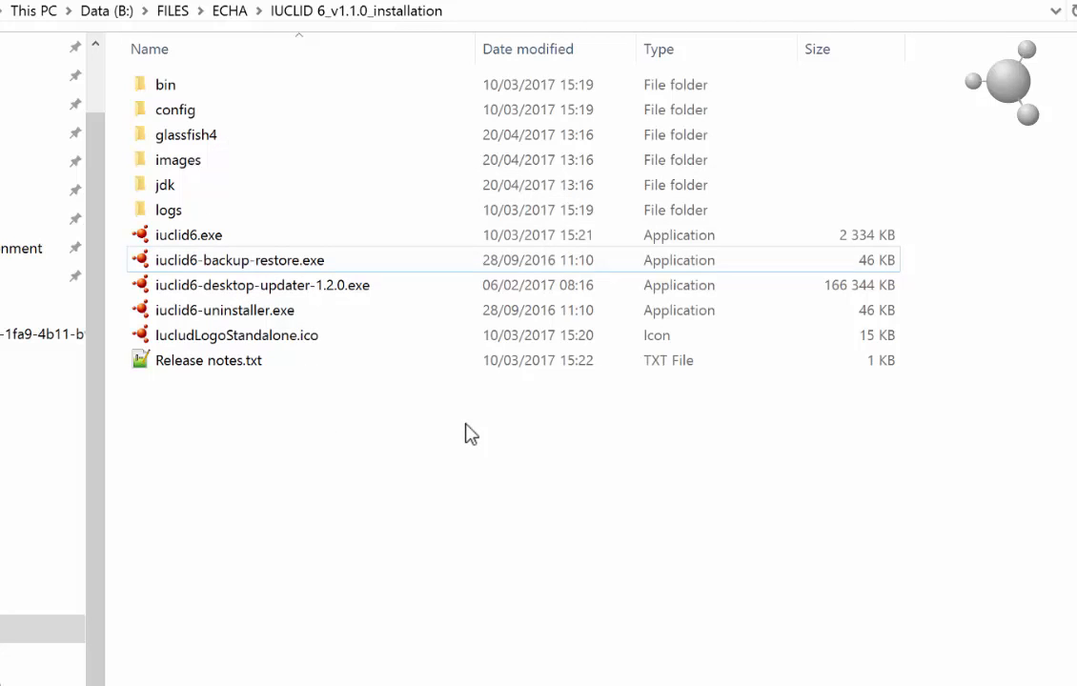
mouse_move(448, 434)
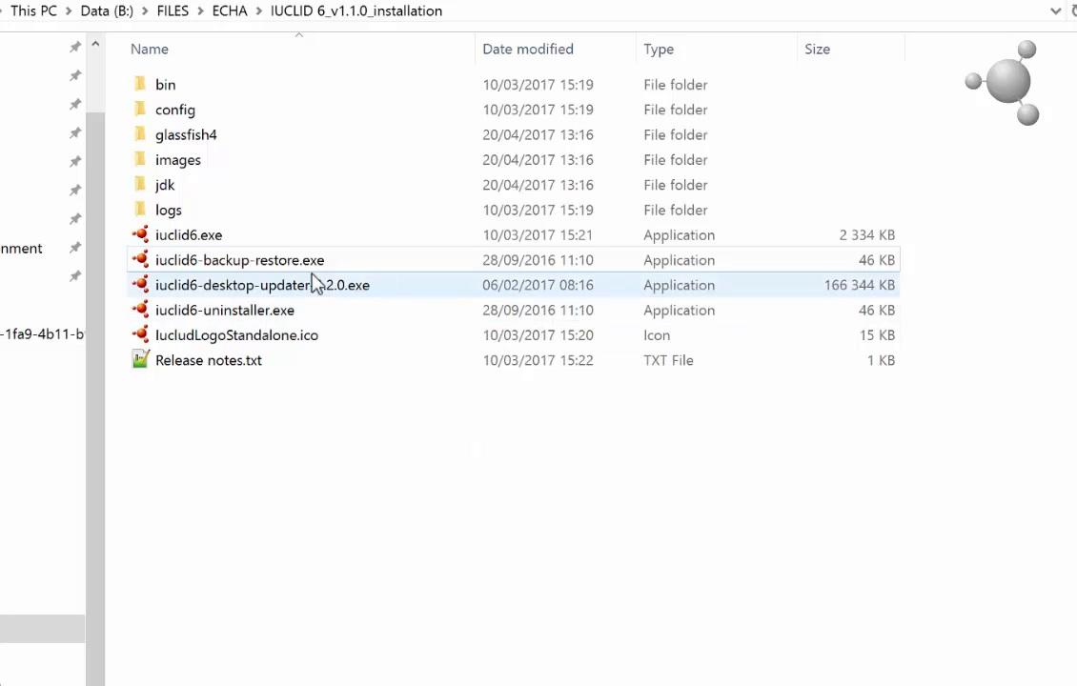
mouse_move(315, 285)
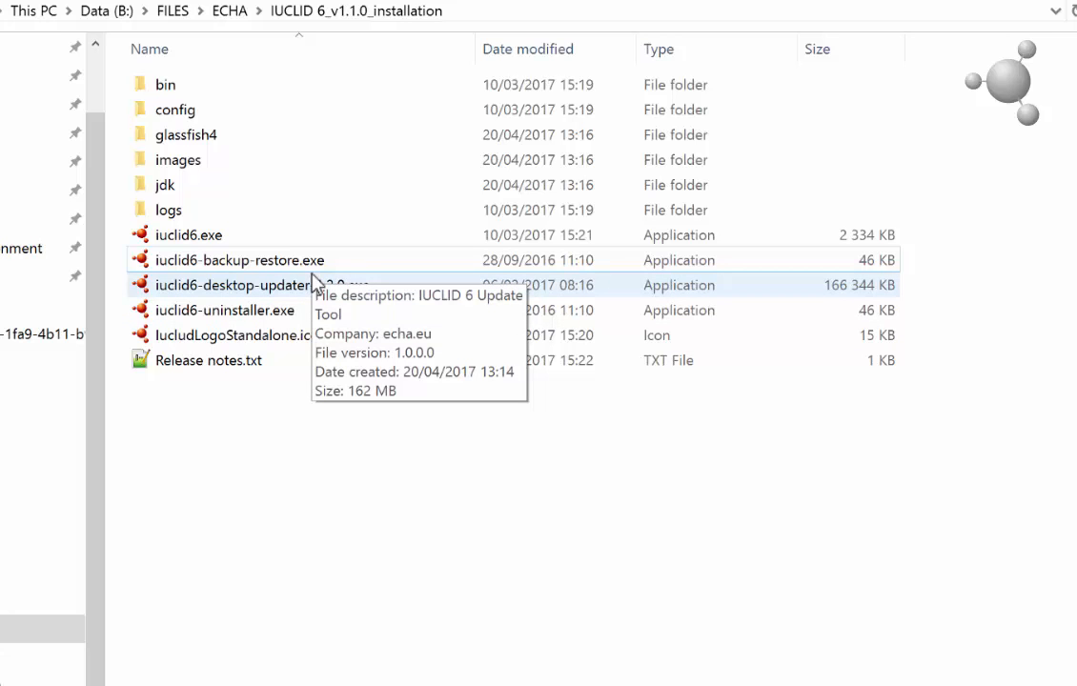
mouse_move(305, 270)
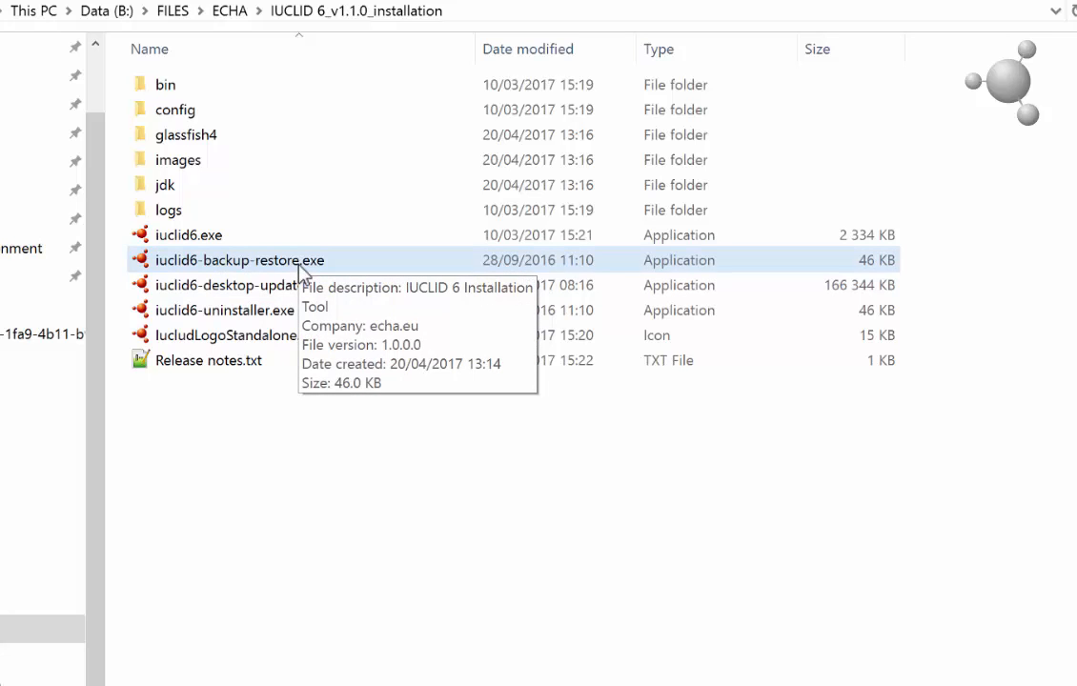
mouse_move(303, 274)
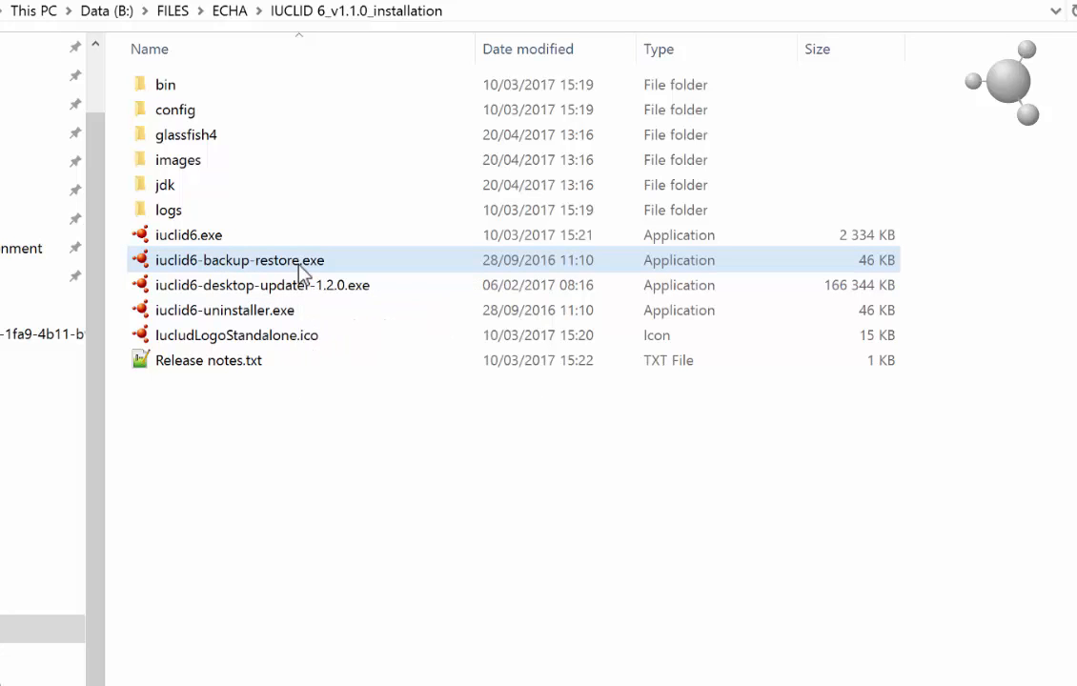
Step: Relaunch iuclid6-backup-restore.exe and switch to its Restore tab
double_click(240, 259)
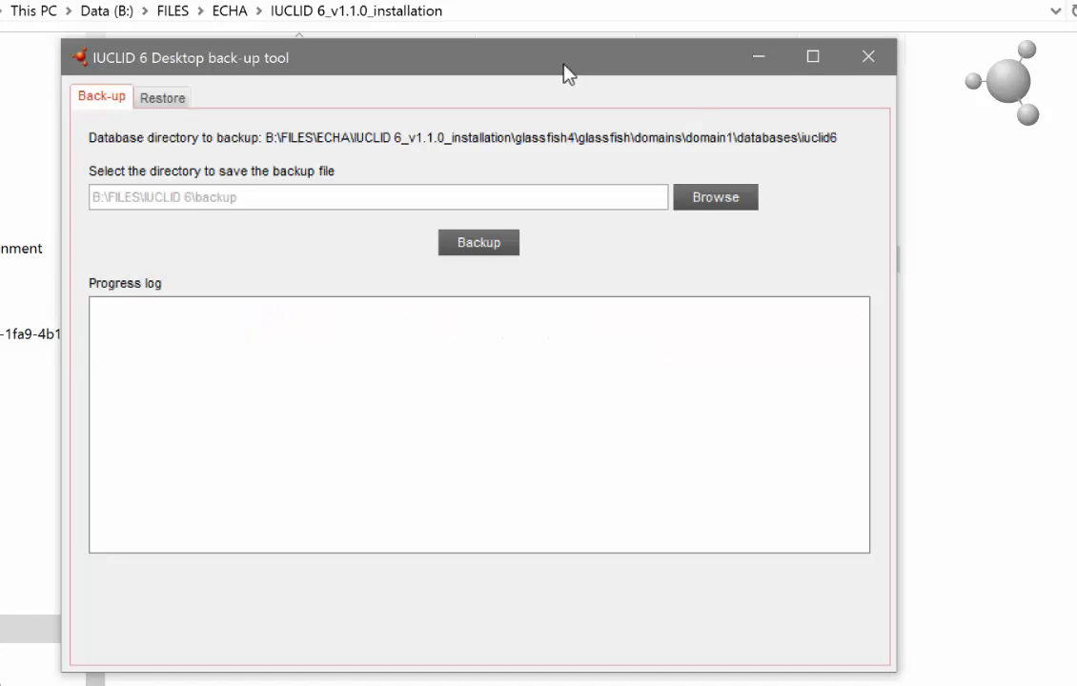
mouse_move(568, 206)
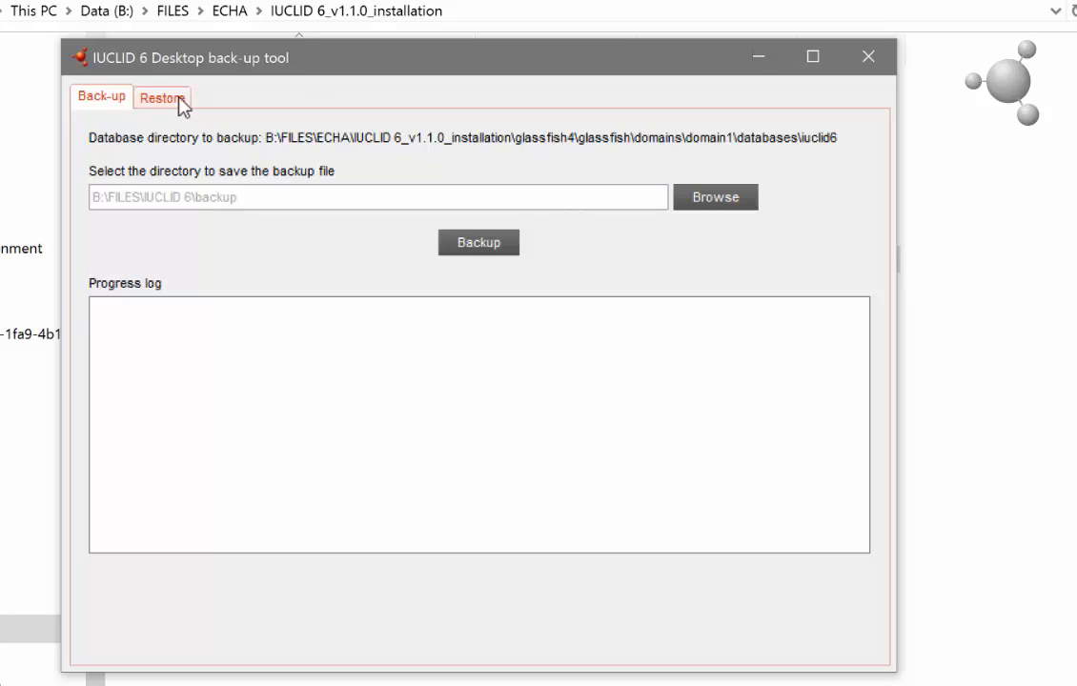
left_click(162, 98)
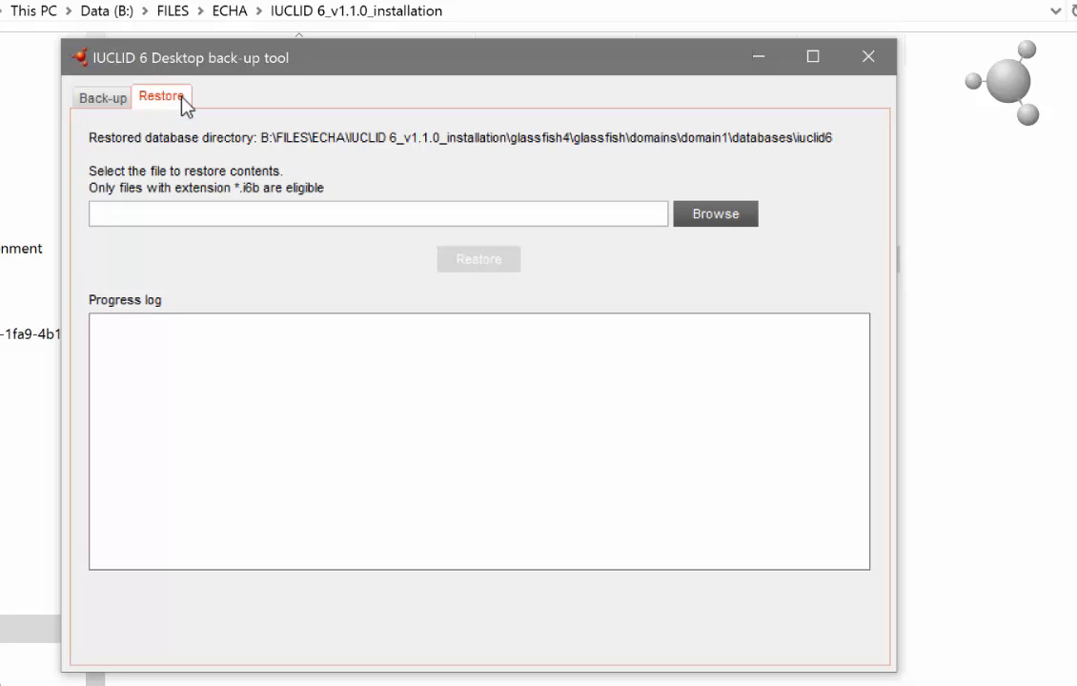
mouse_move(208, 126)
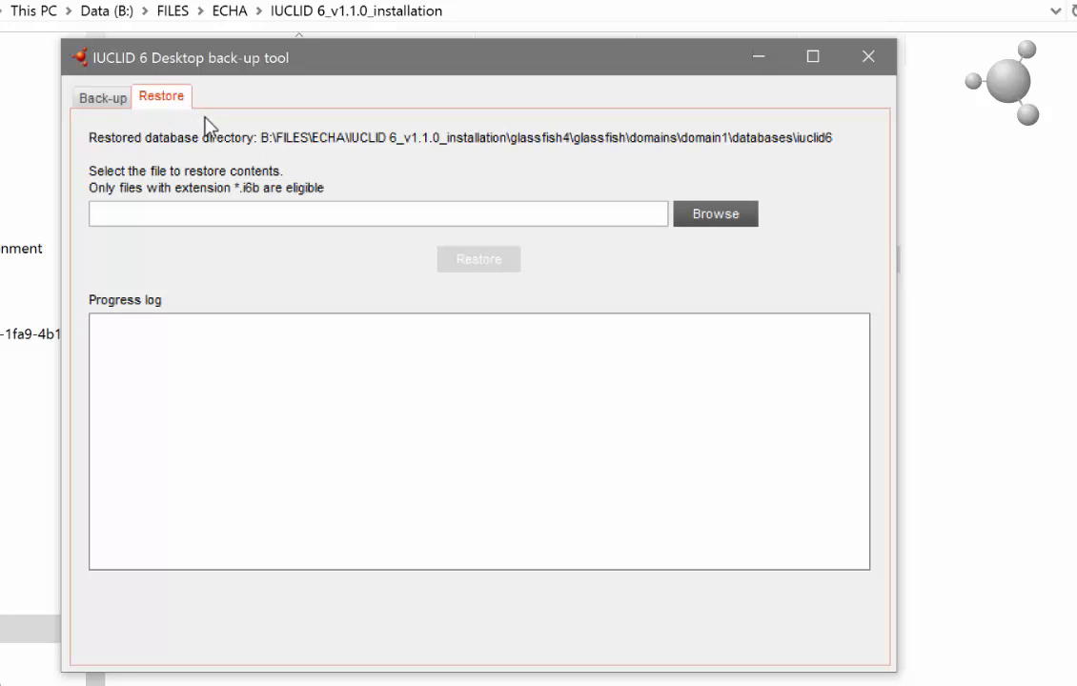
mouse_move(716, 214)
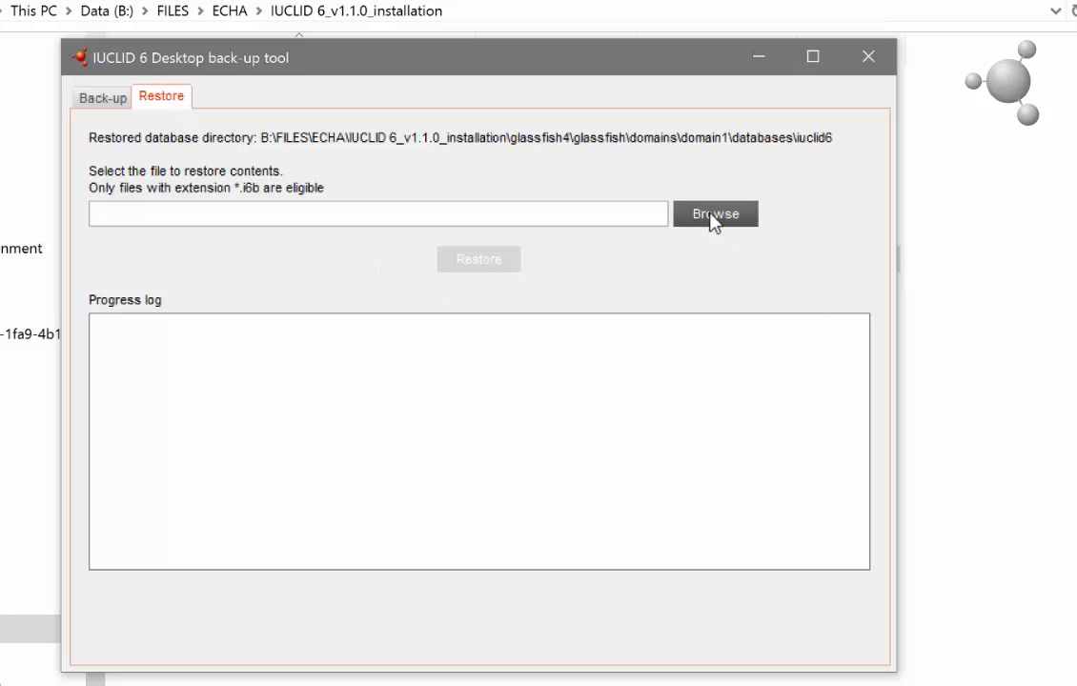
Step: Choose the .i6b file from the backup folder and start the database restore
left_click(715, 213)
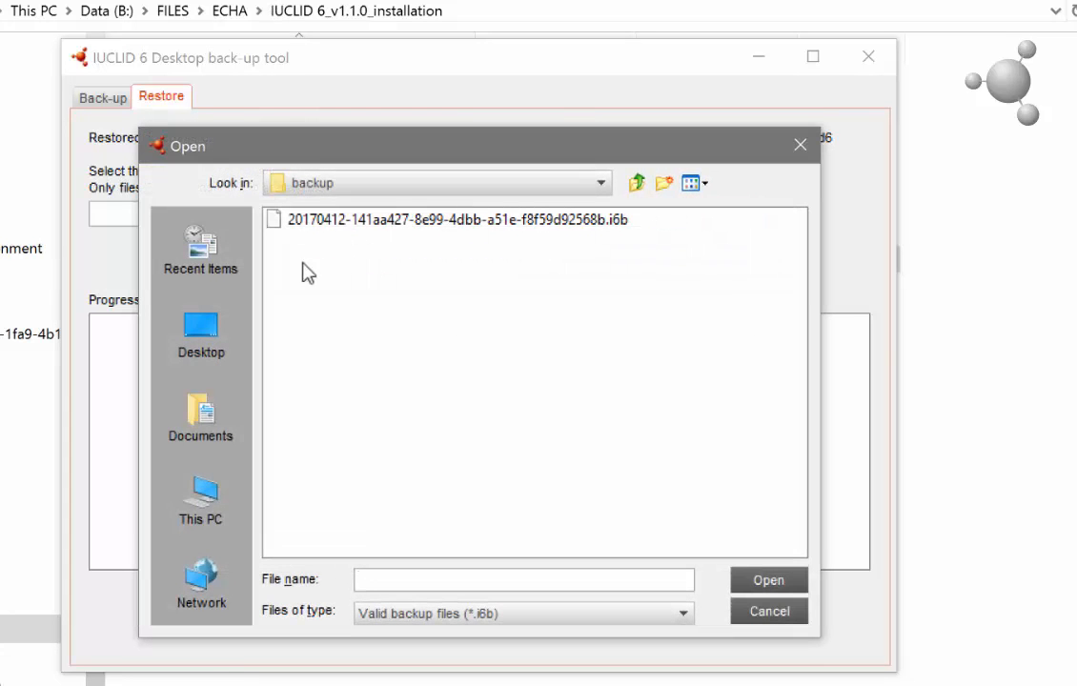
left_click(458, 219)
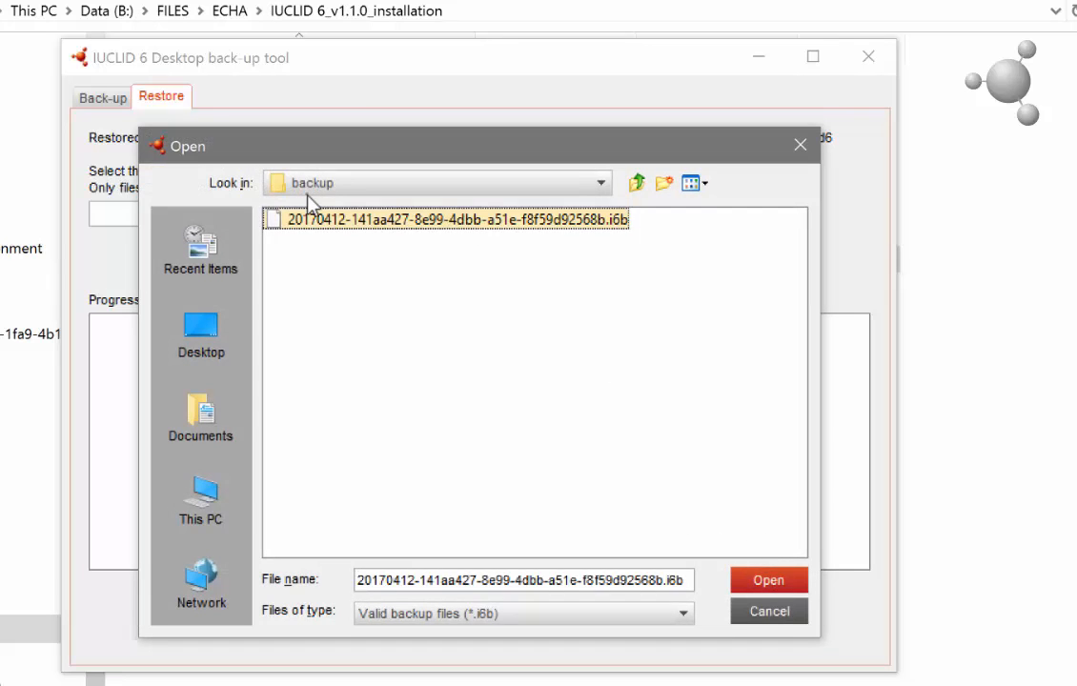
left_click(768, 579)
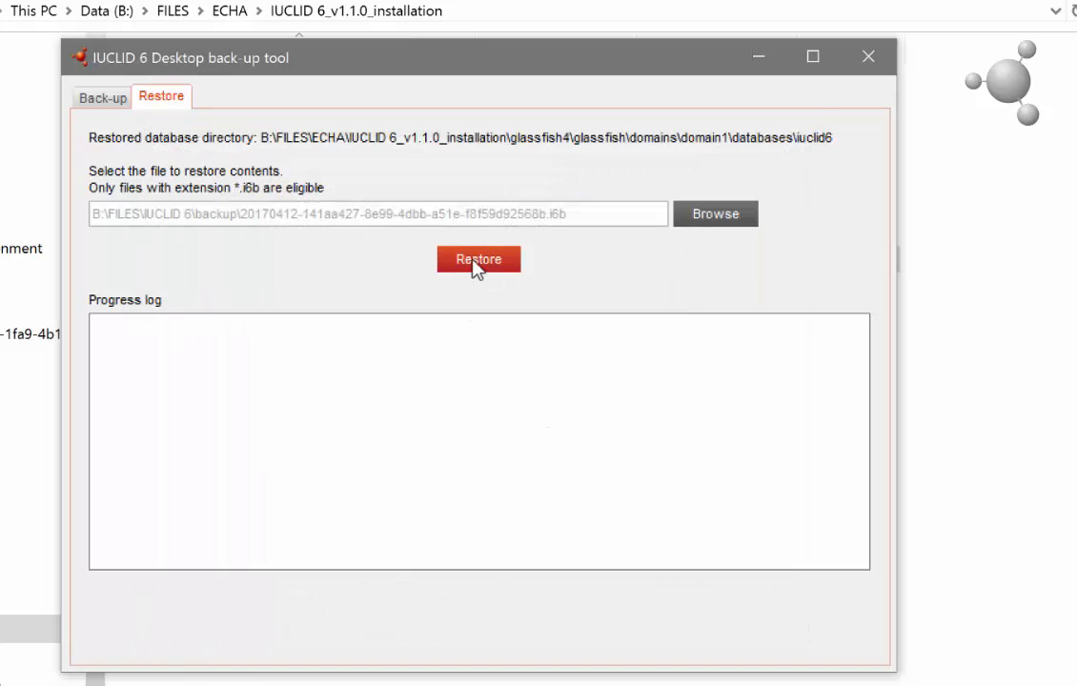
left_click(476, 260)
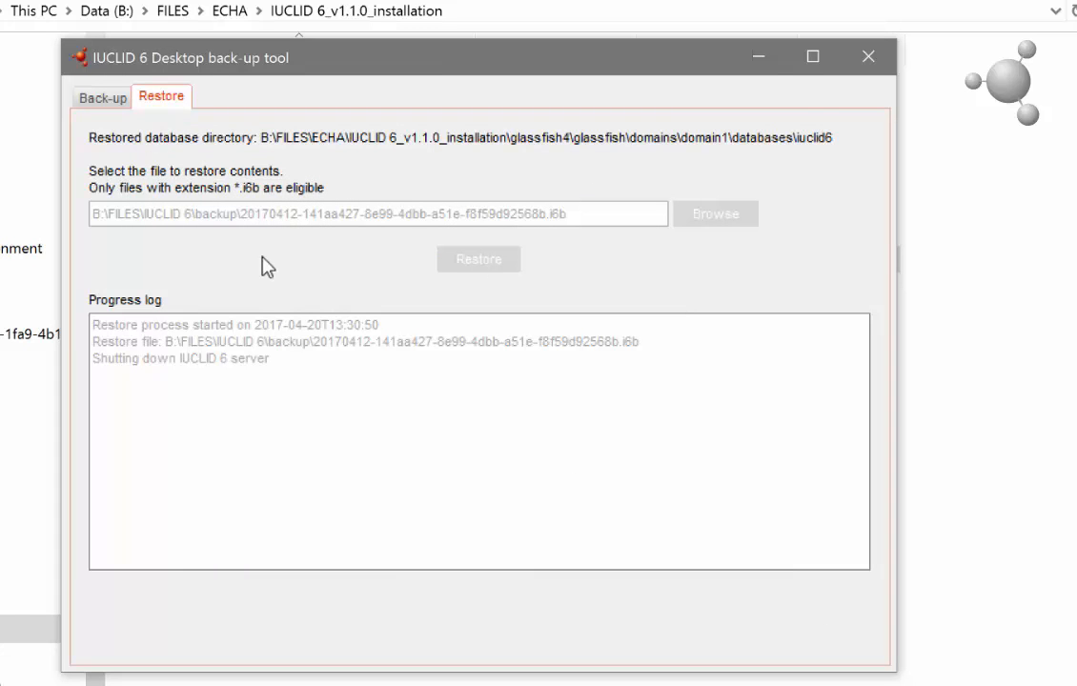